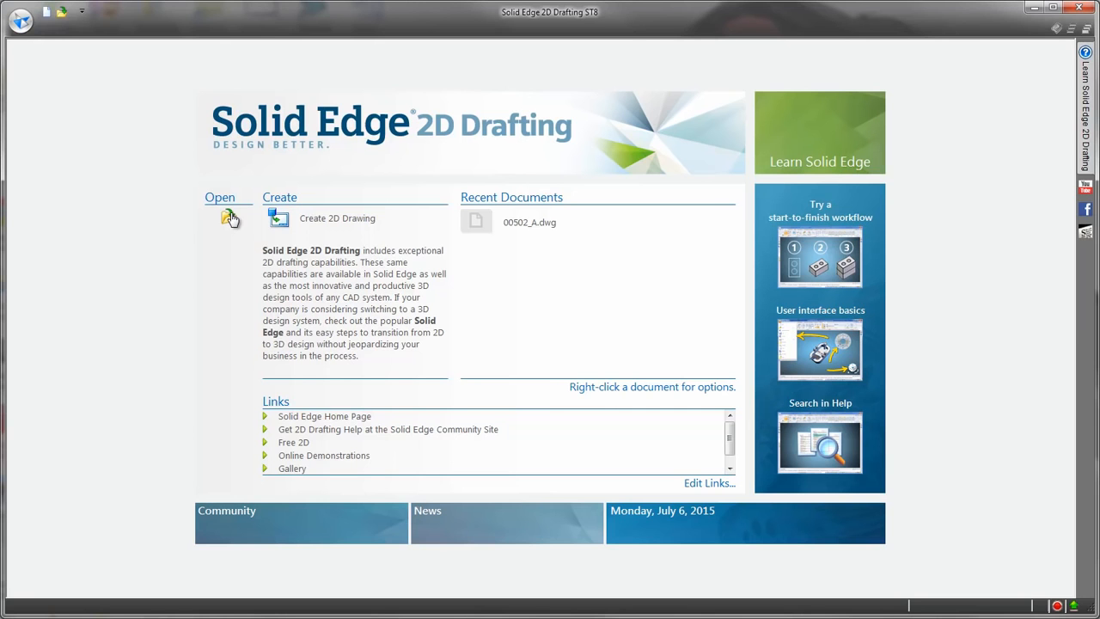
pyautogui.moveTo(228, 217)
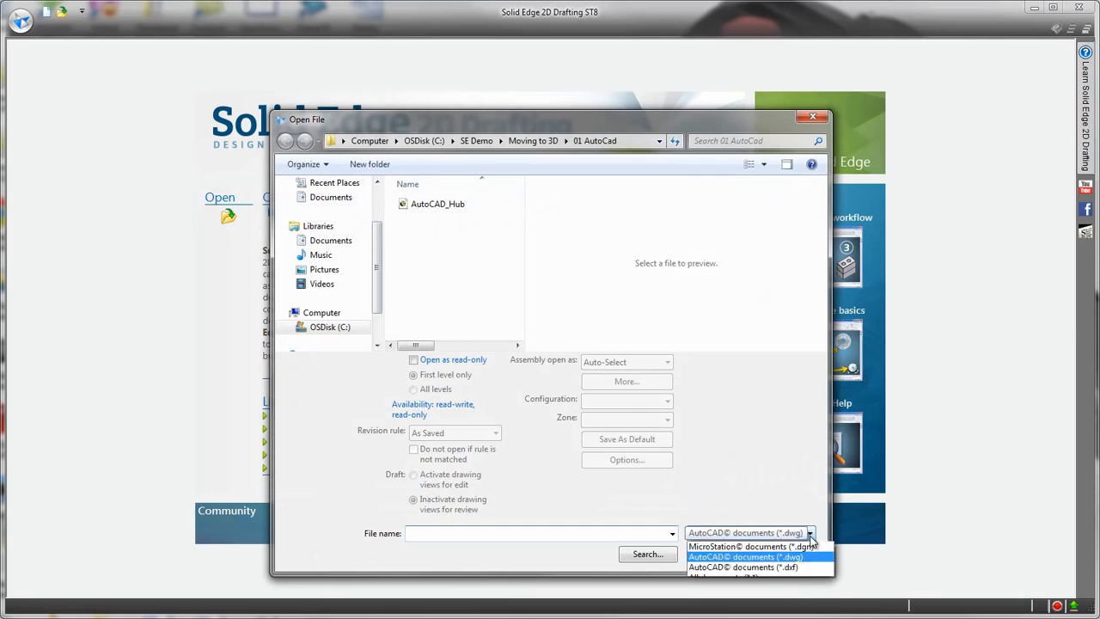
# Filter to AutoCAD .dwg files and open the AutoCAD_Hub drawing.
pyautogui.click(745, 556)
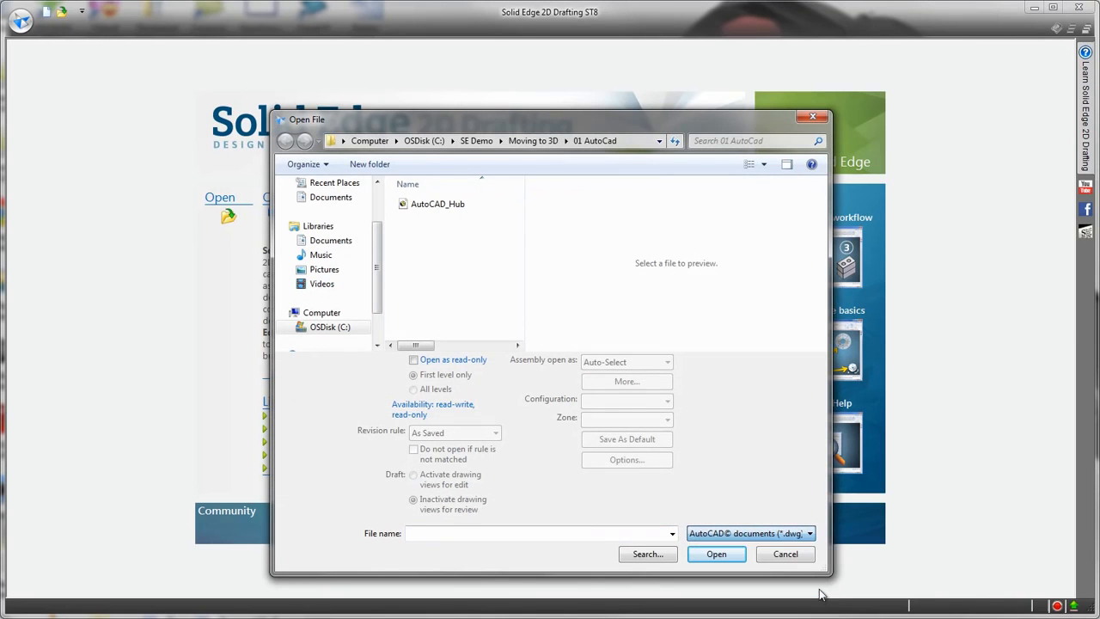
pyautogui.click(438, 204)
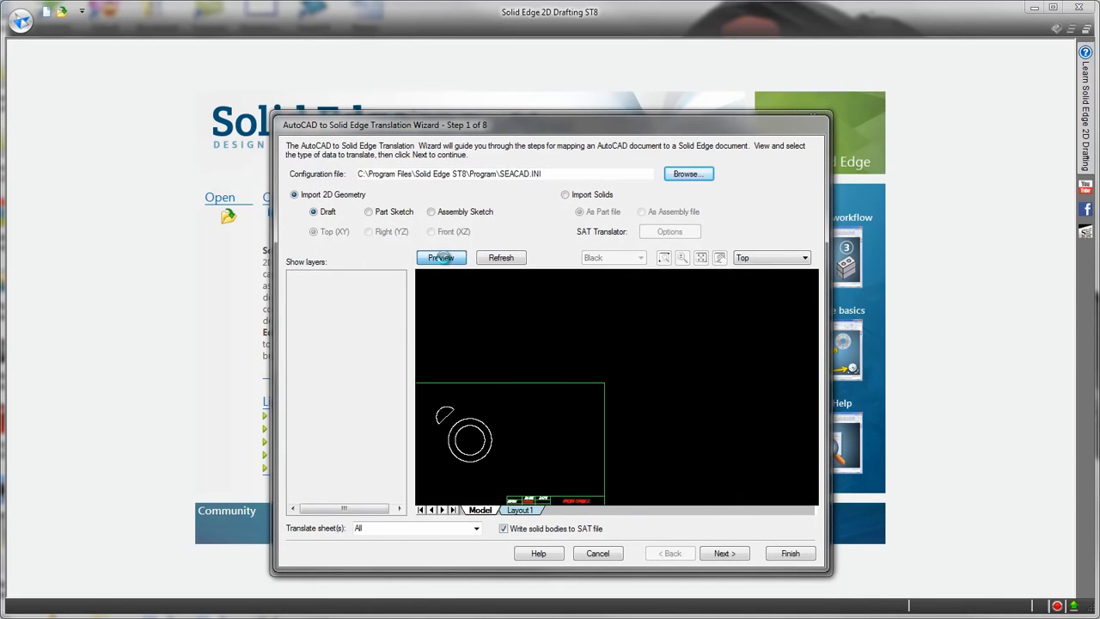
# Preview and fit the hub drawing with a white background, then advance the wizard.
pyautogui.click(440, 258)
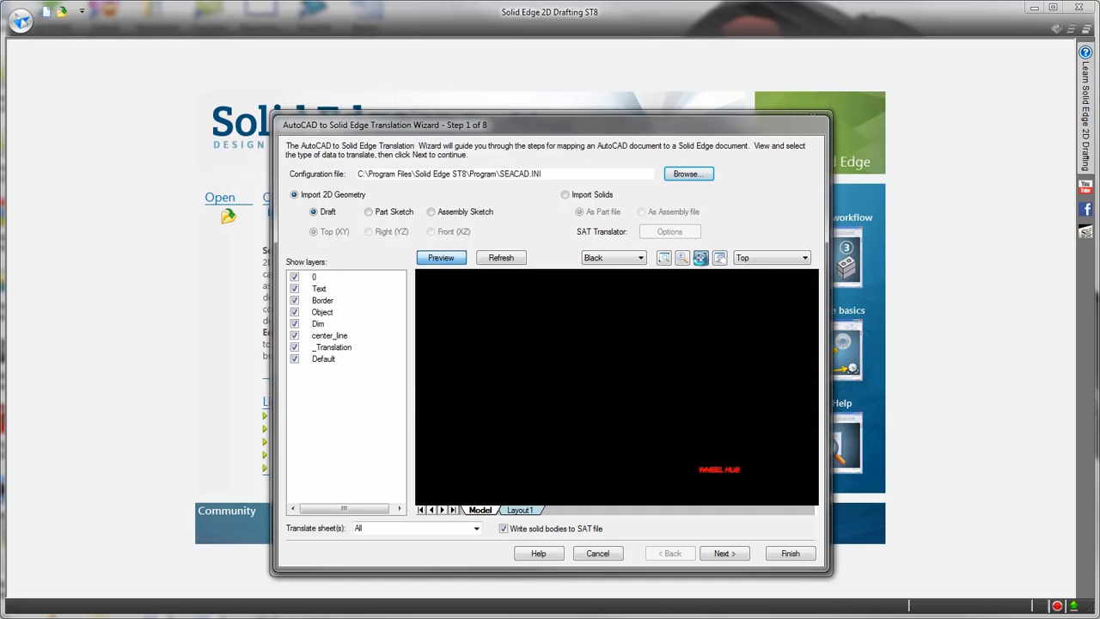
pyautogui.click(440, 257)
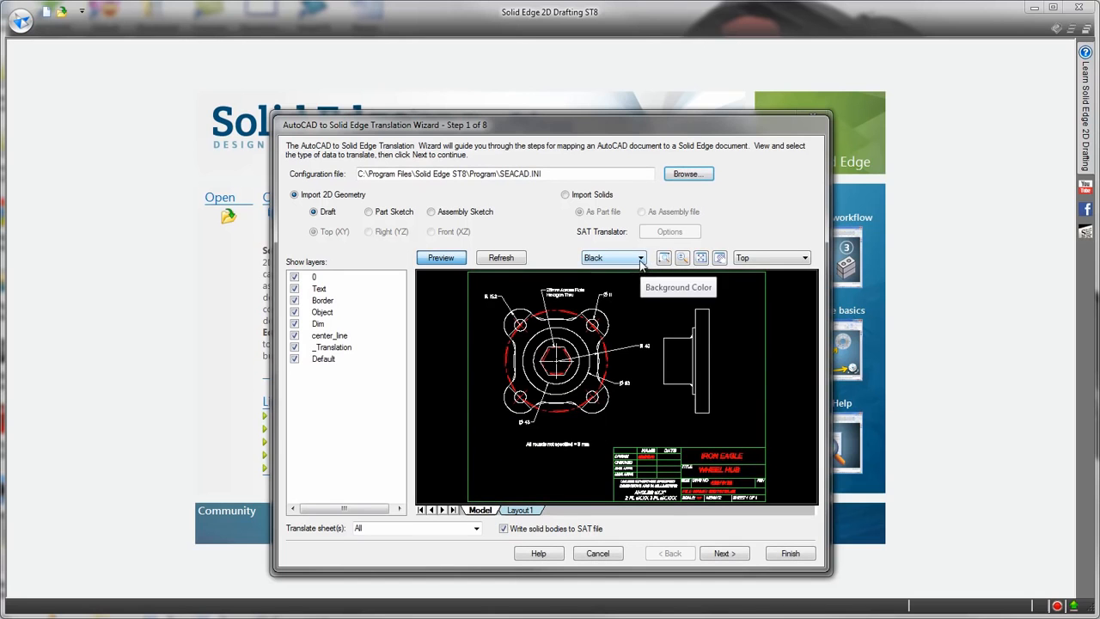
pyautogui.click(639, 257)
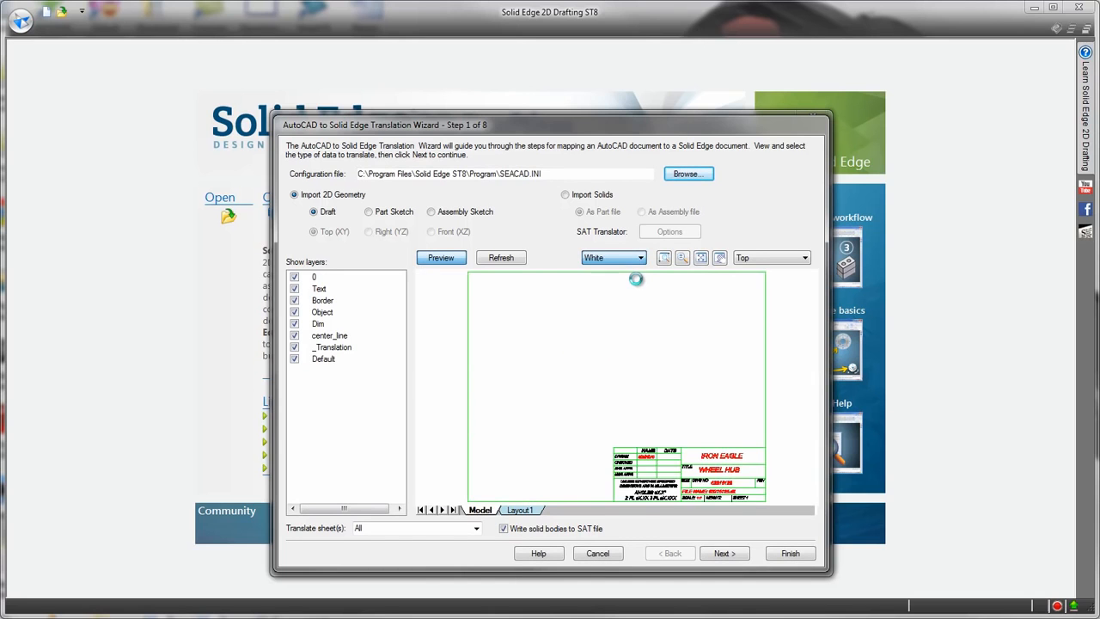
pyautogui.click(441, 258)
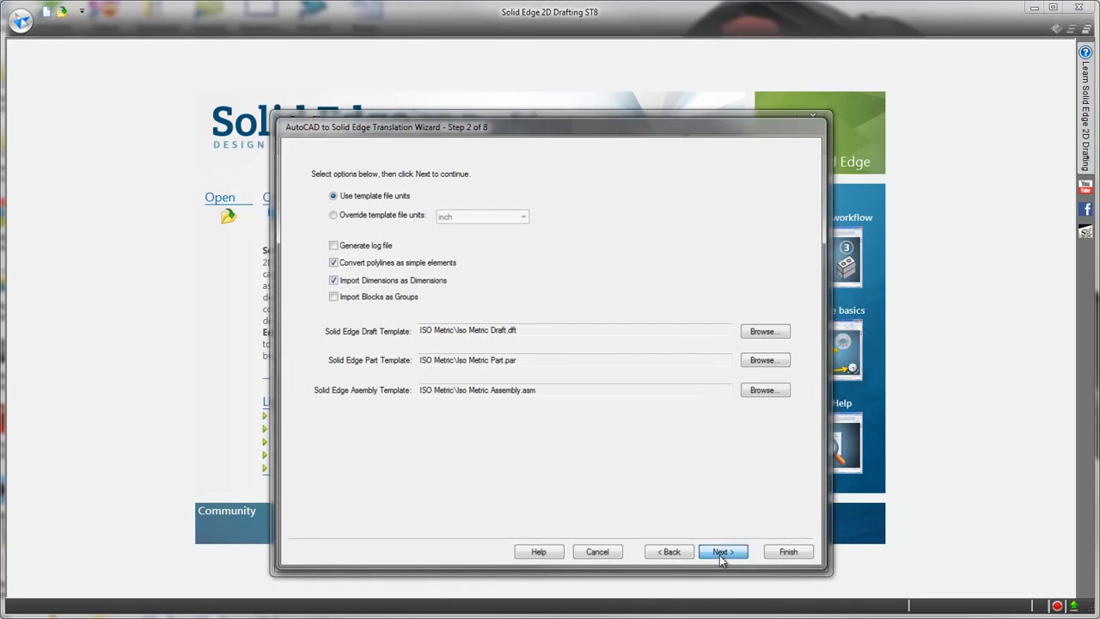
# Accept default units, line type, colour-to-width and hatch mappings, then finish the import.
pyautogui.click(722, 553)
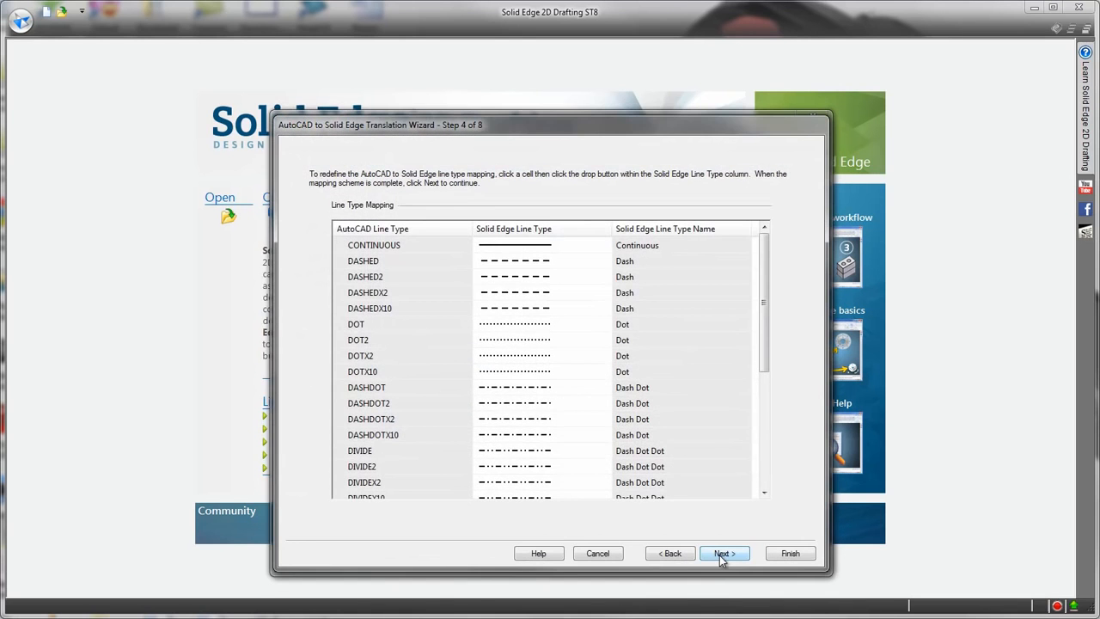
pyautogui.click(722, 553)
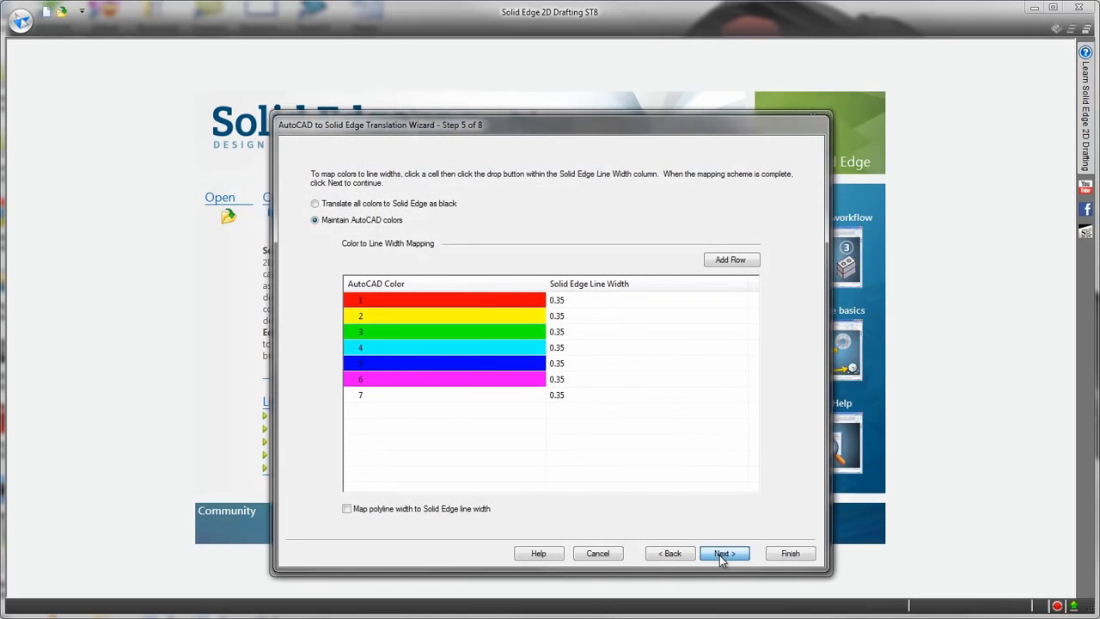
pyautogui.click(723, 553)
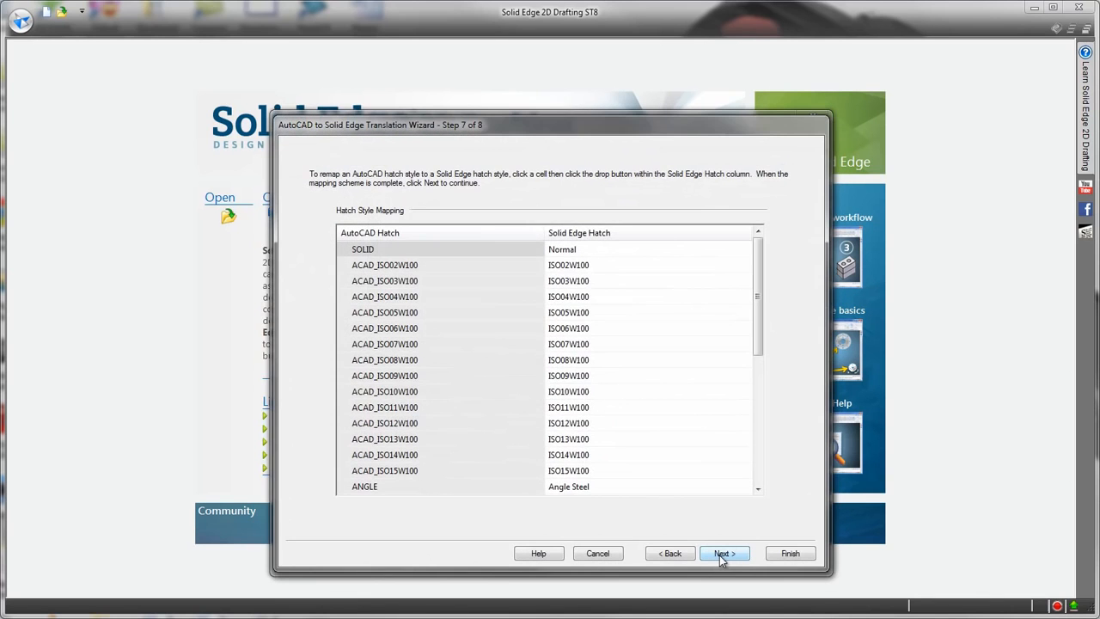
pyautogui.click(723, 552)
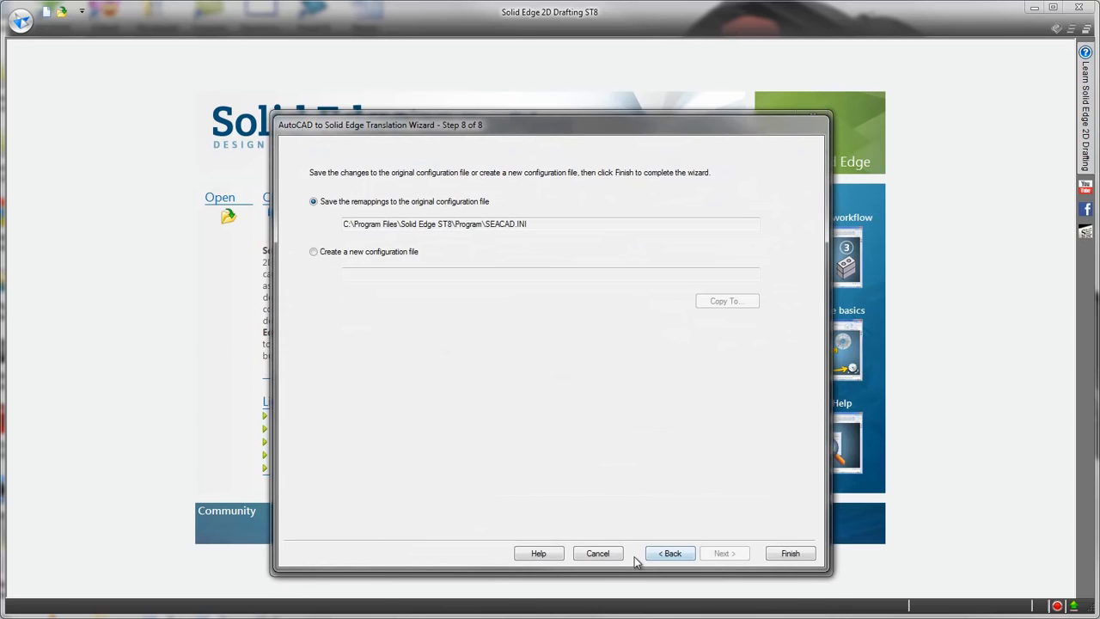
pyautogui.click(789, 553)
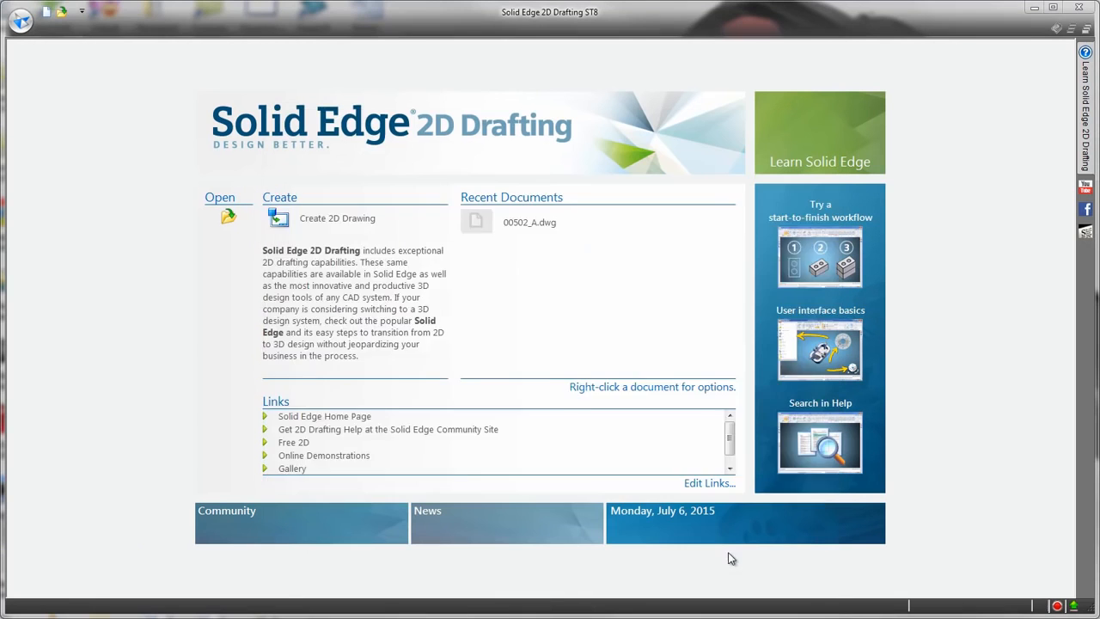
# Show all layers so the centre lines appear, then bring up the quick drawing commands.
pyautogui.doubleClick(530, 222)
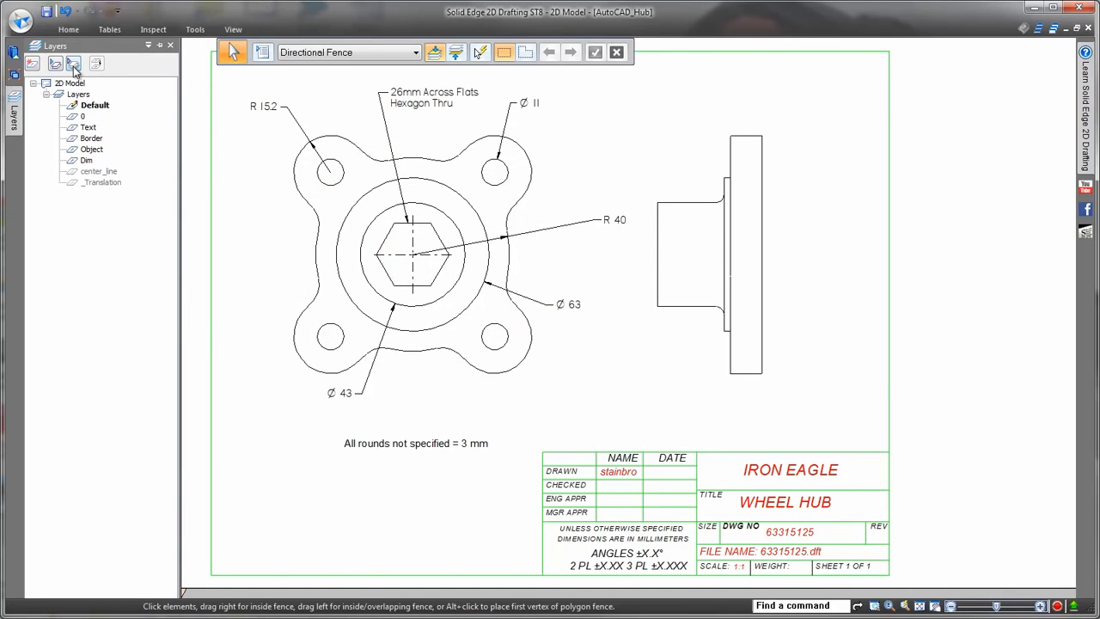
pyautogui.click(99, 171)
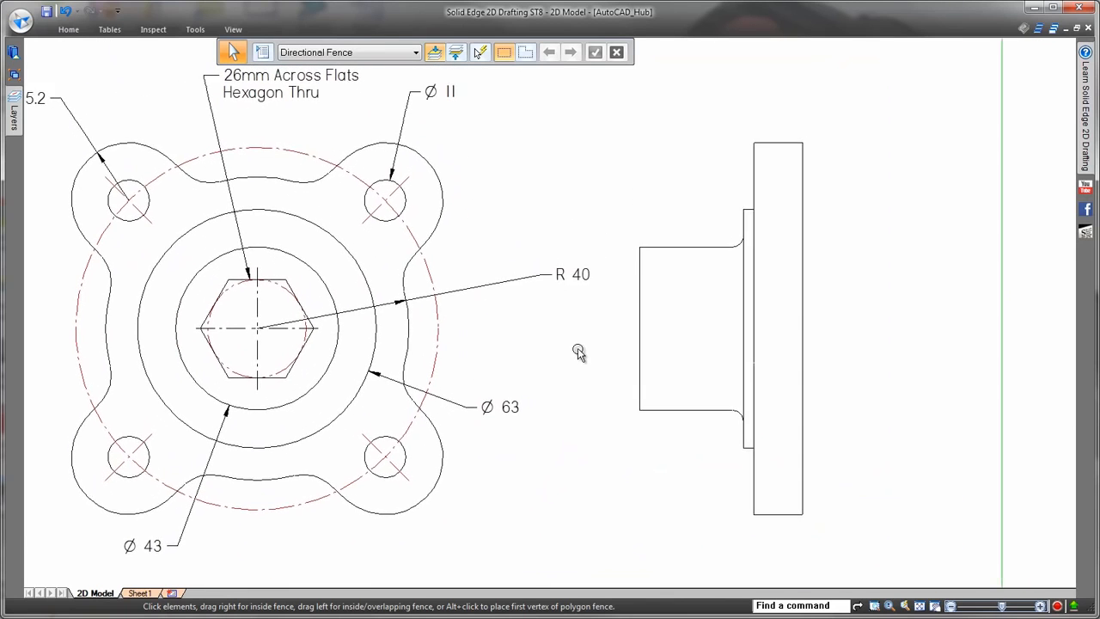
pyautogui.rightClick(579, 352)
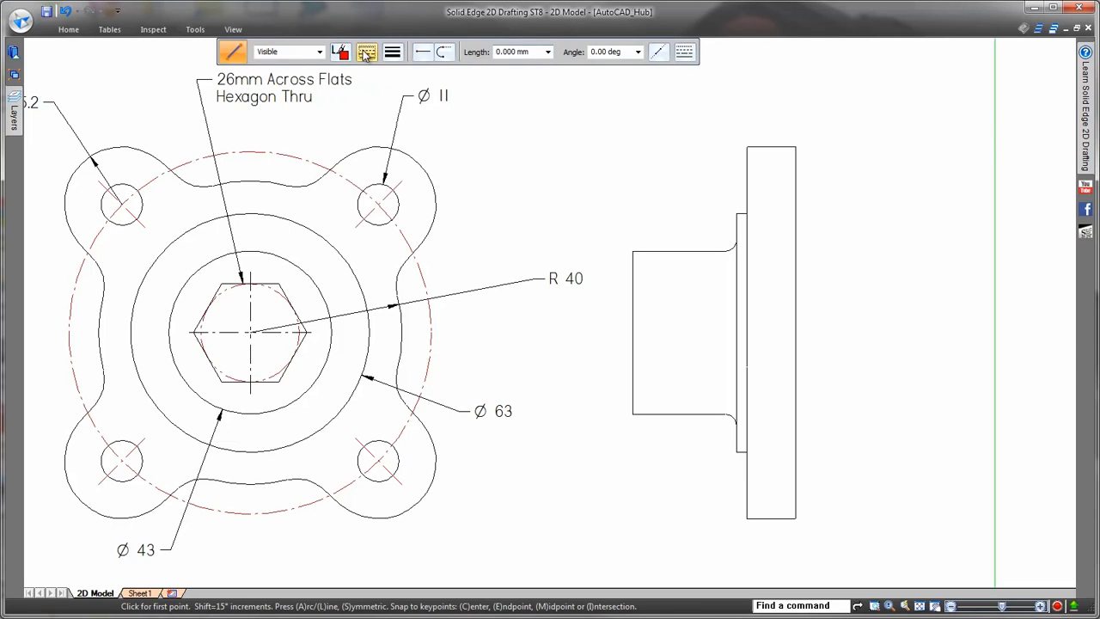
# Set the Line command's line type to Hidden for the side-view hidden lines.
pyautogui.click(392, 52)
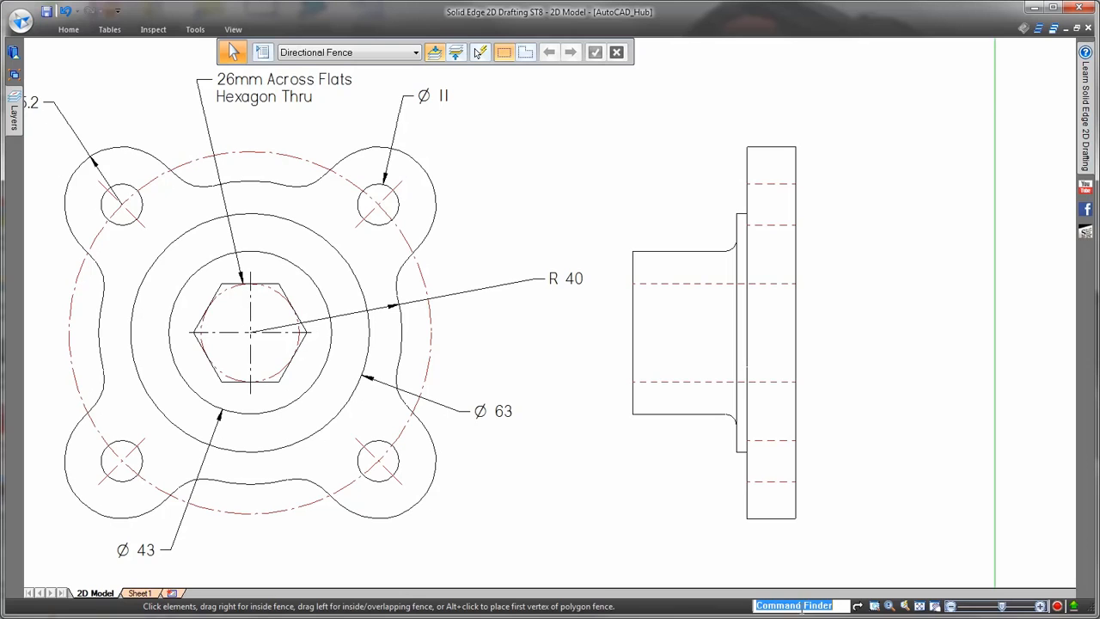
pyautogui.write('ce')
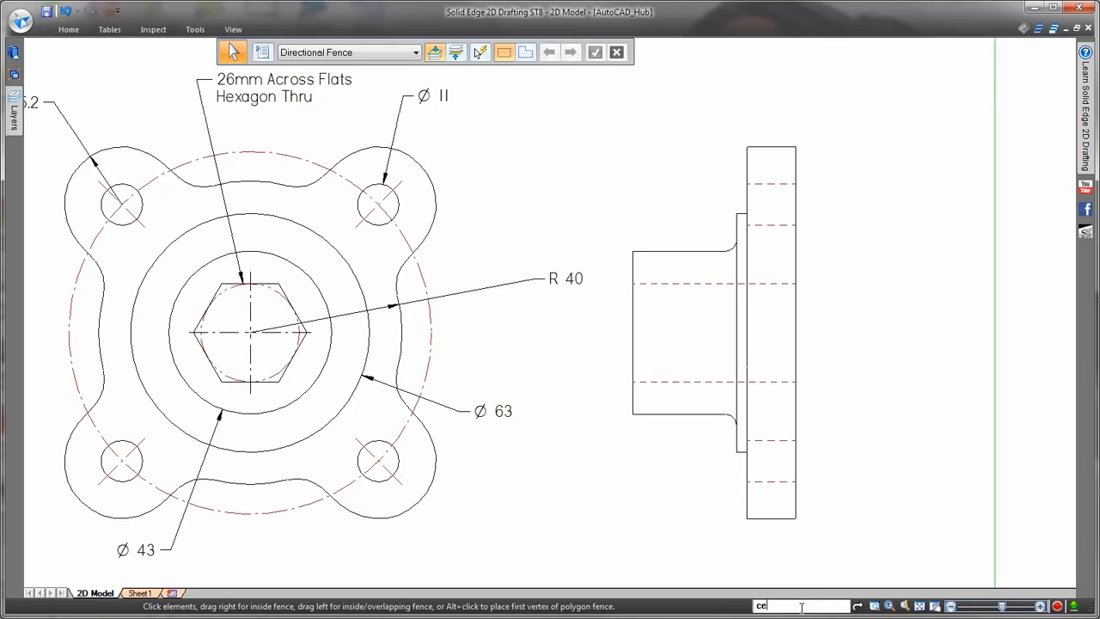
pyautogui.write('centerline')
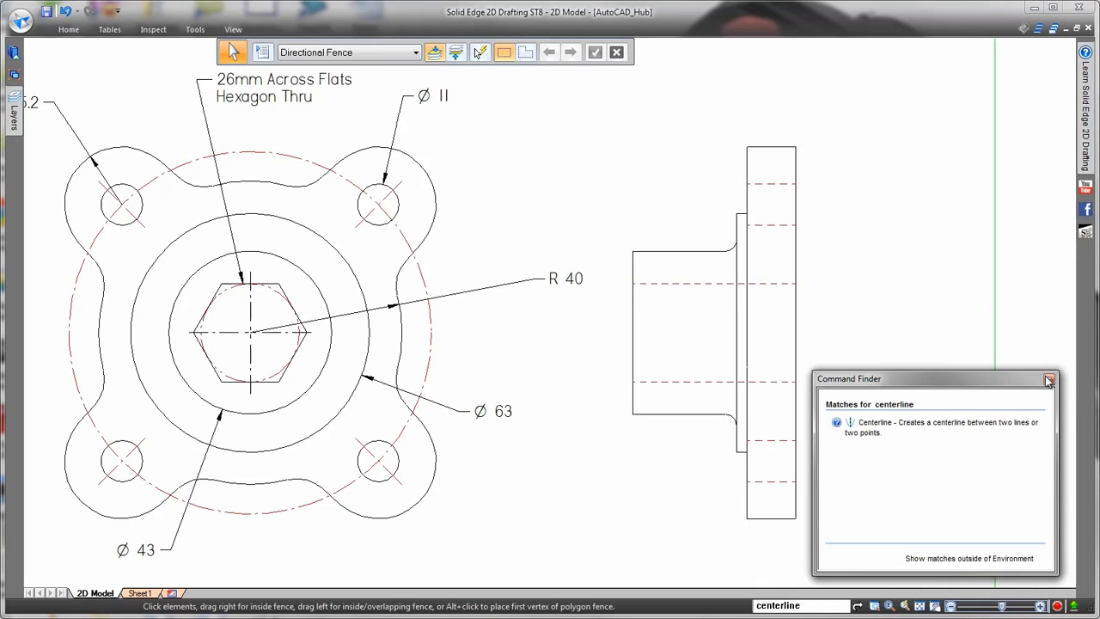
pyautogui.click(1048, 379)
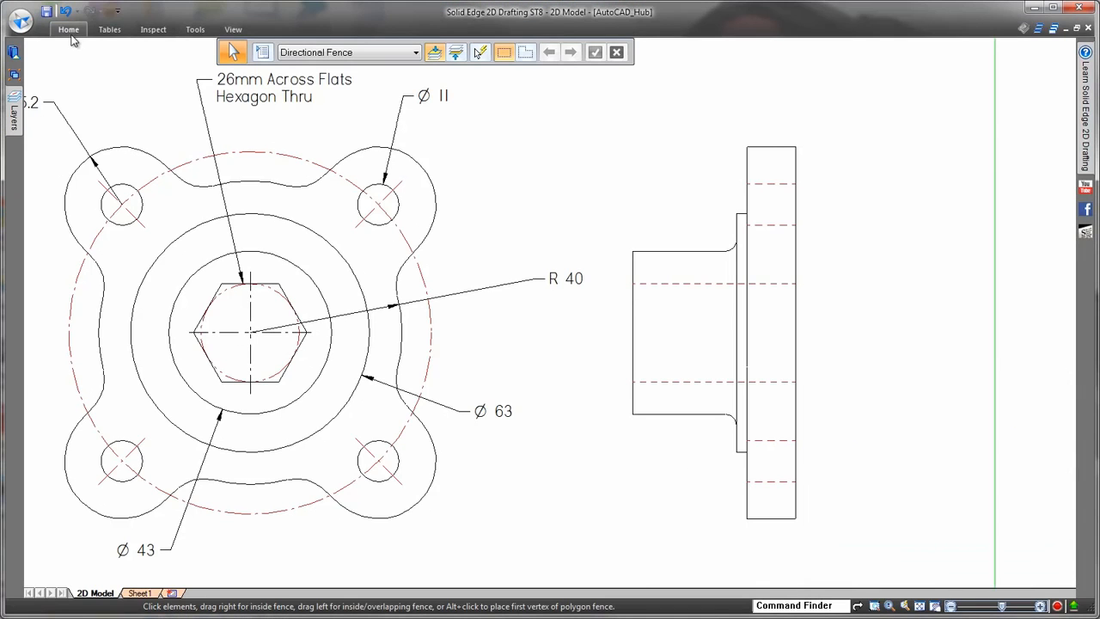
pyautogui.click(68, 29)
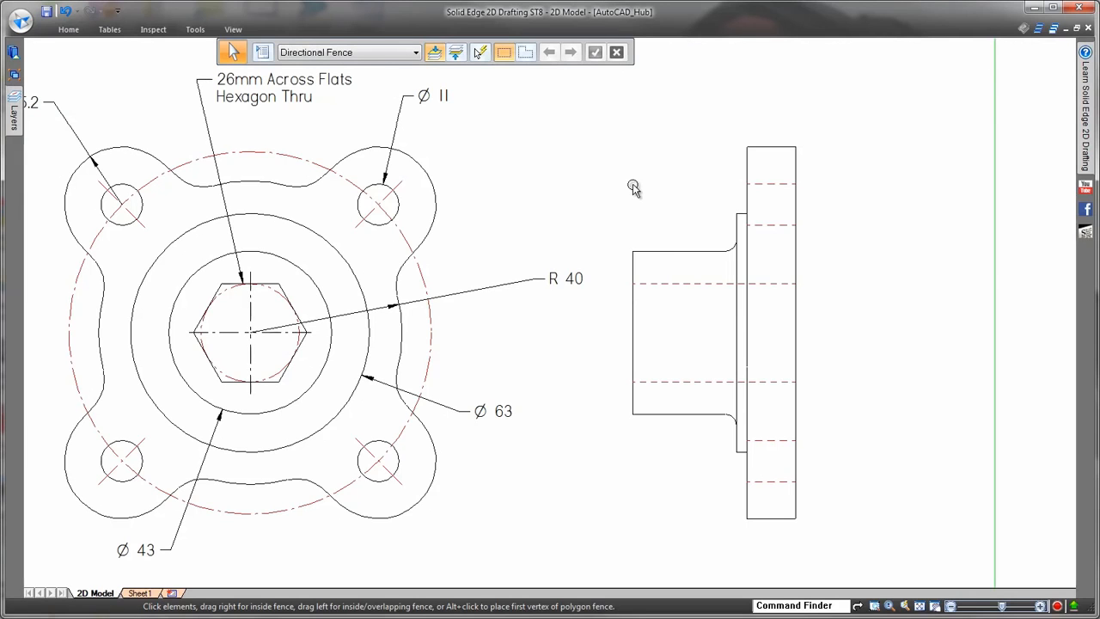
# Place Centerline (By 2 Lines) centre lines through the side view's bore and holes.
pyautogui.rightClick(634, 187)
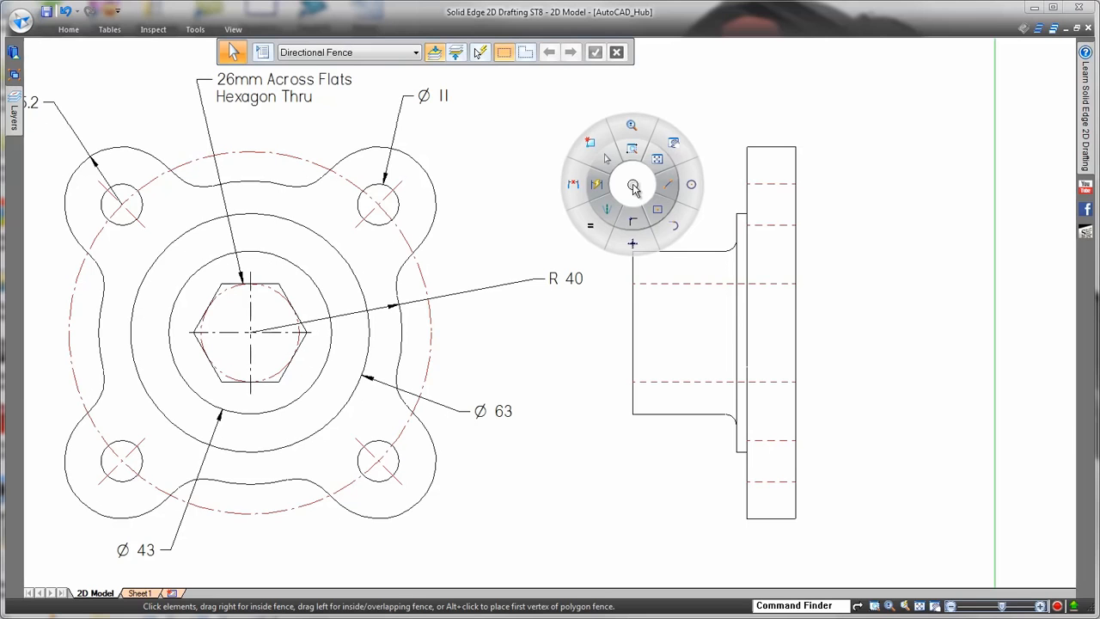
pyautogui.click(633, 184)
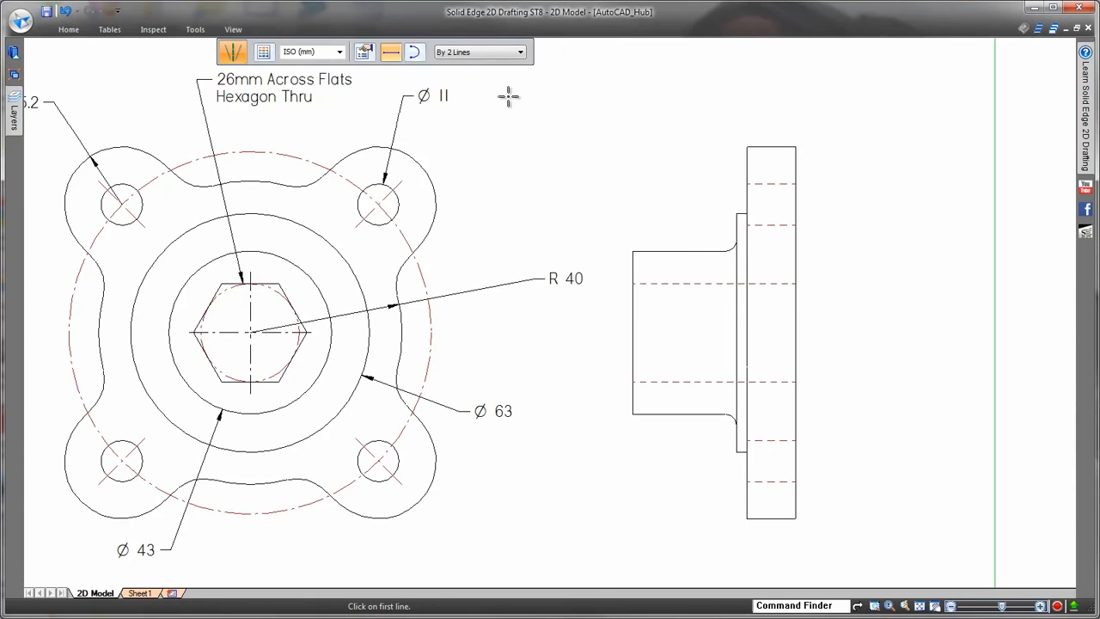
pyautogui.moveTo(647, 166)
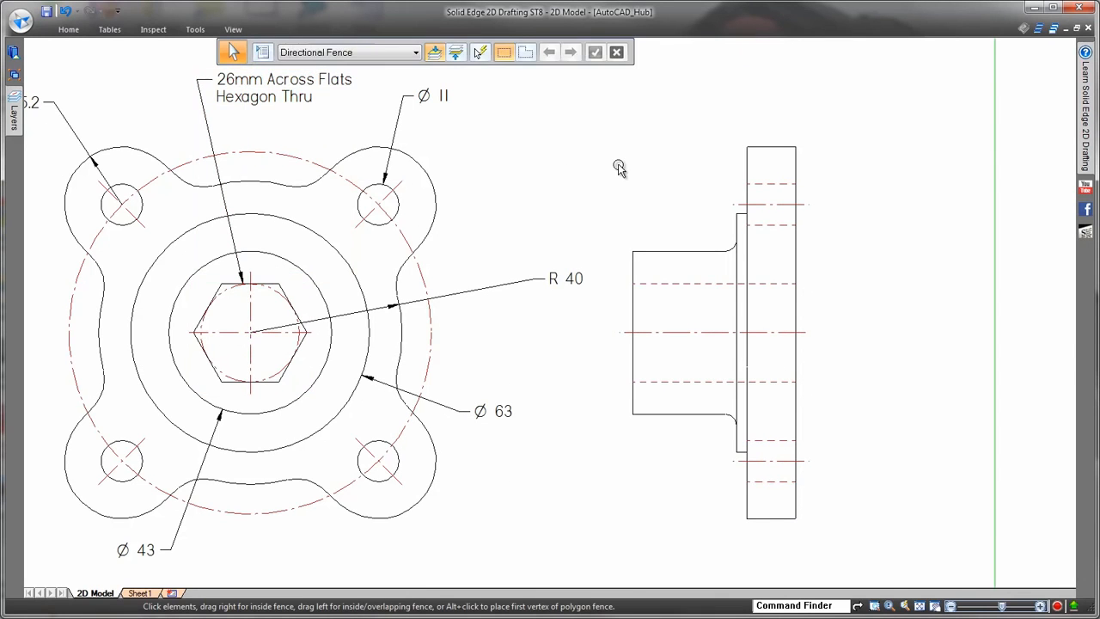
pyautogui.rightClick(619, 168)
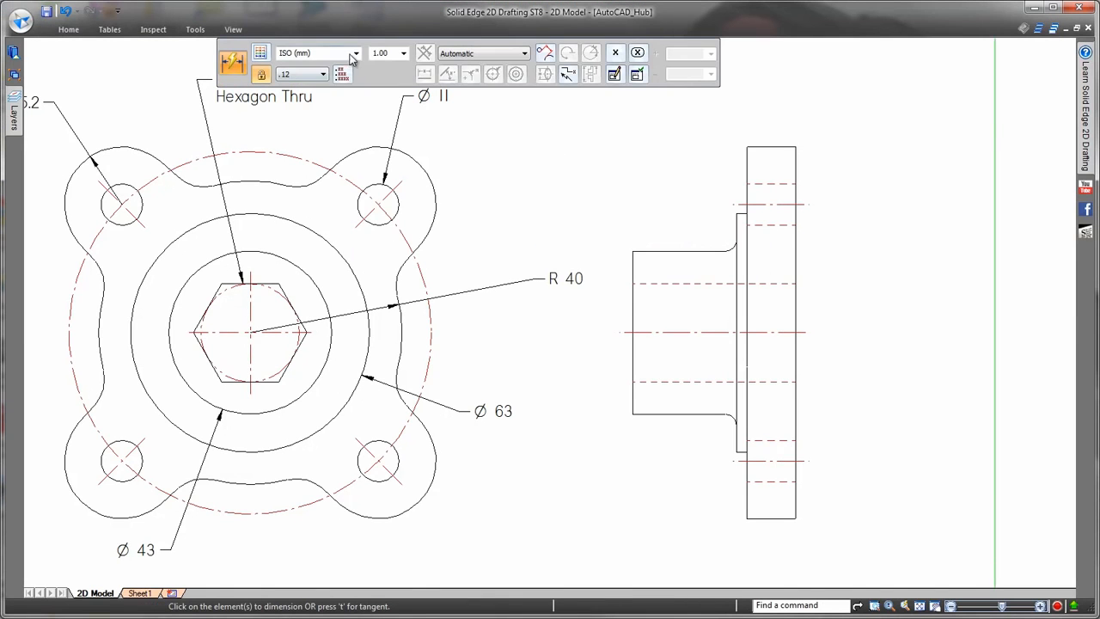
# Switch to the ANSI (mm) standard and dimension the side view: 43, 27.4, 98, 13.
pyautogui.click(355, 53)
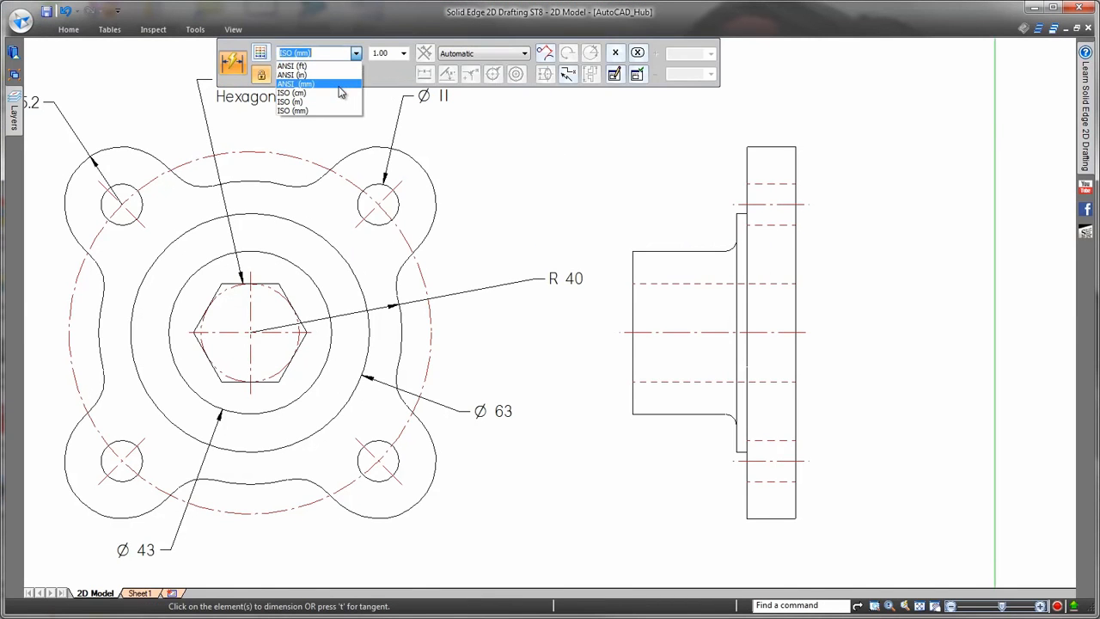
pyautogui.click(295, 84)
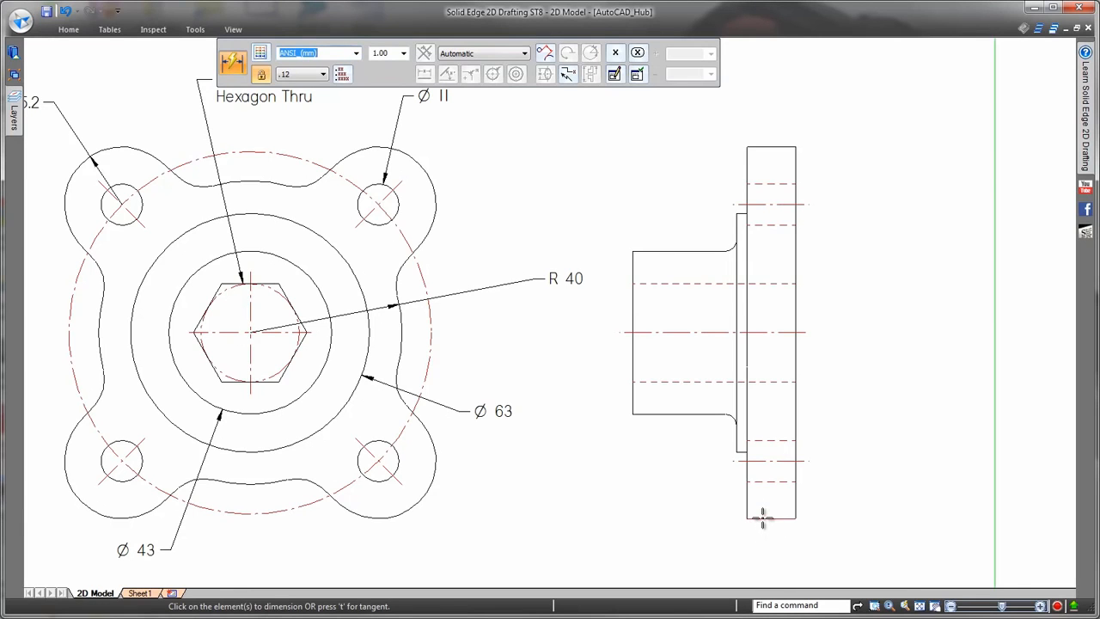
pyautogui.click(761, 515)
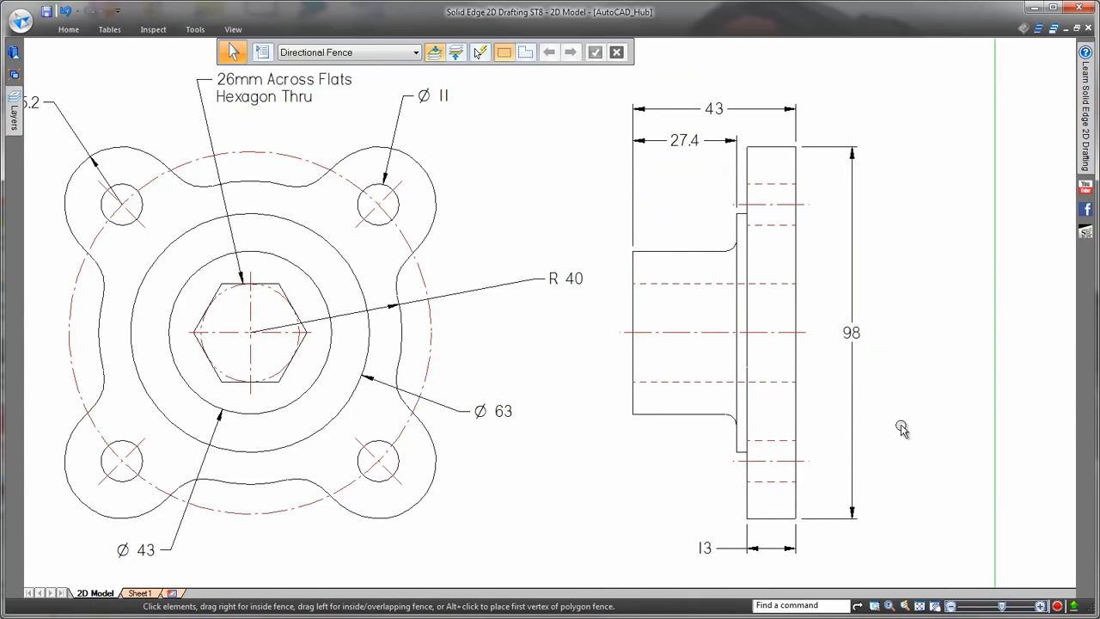
pyautogui.click(21, 19)
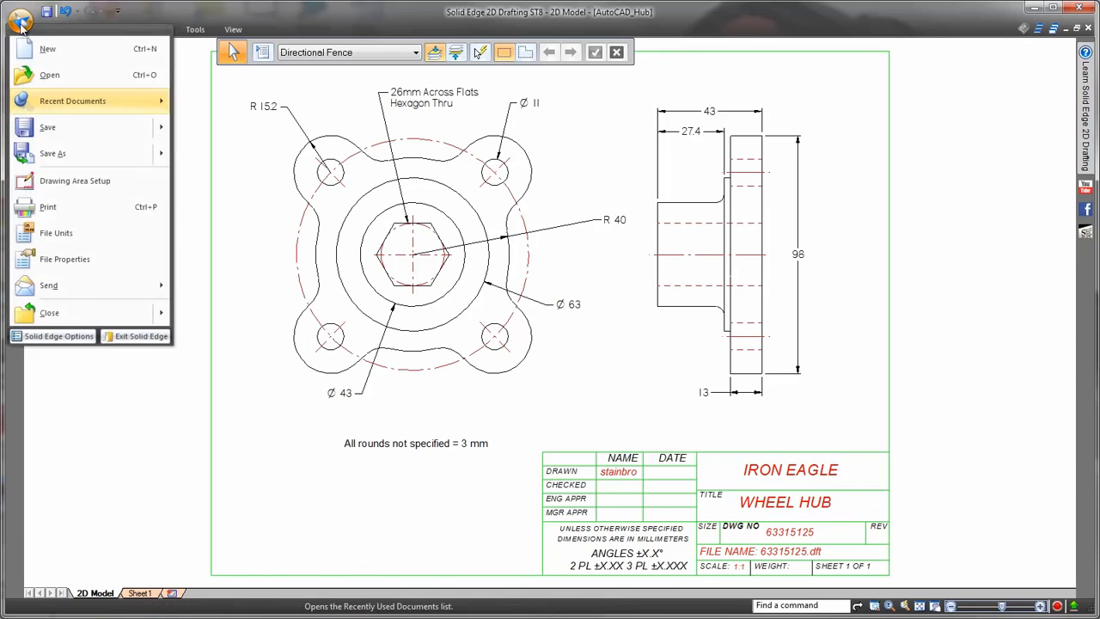
# Start Save As for AutoCAD_Hub with the AutoCAD documents (*.dwg) file type.
pyautogui.click(52, 153)
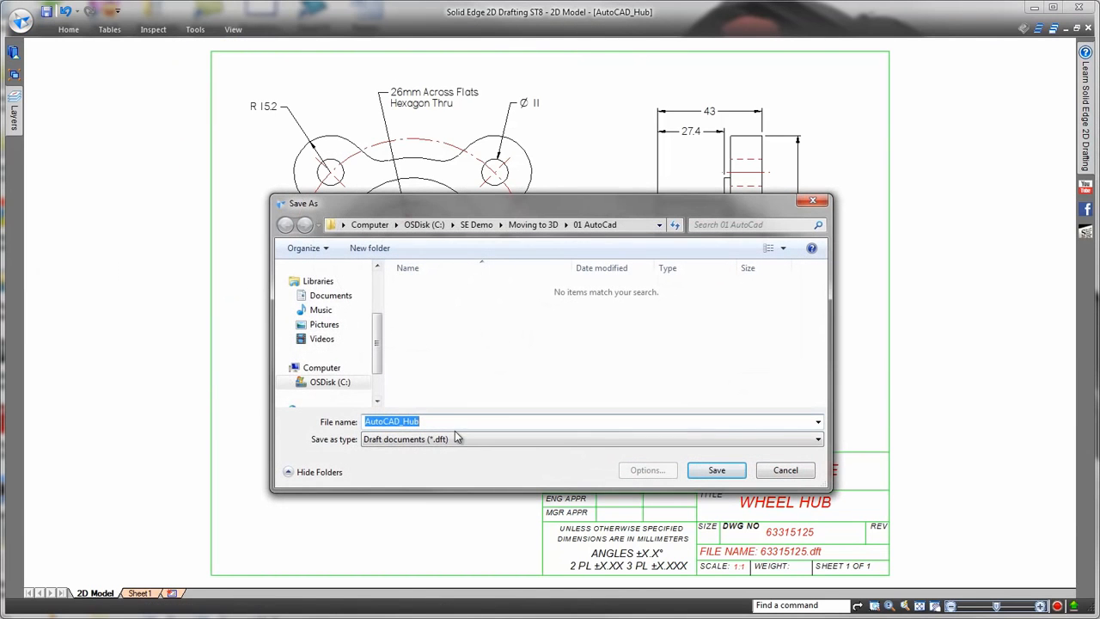
pyautogui.click(817, 439)
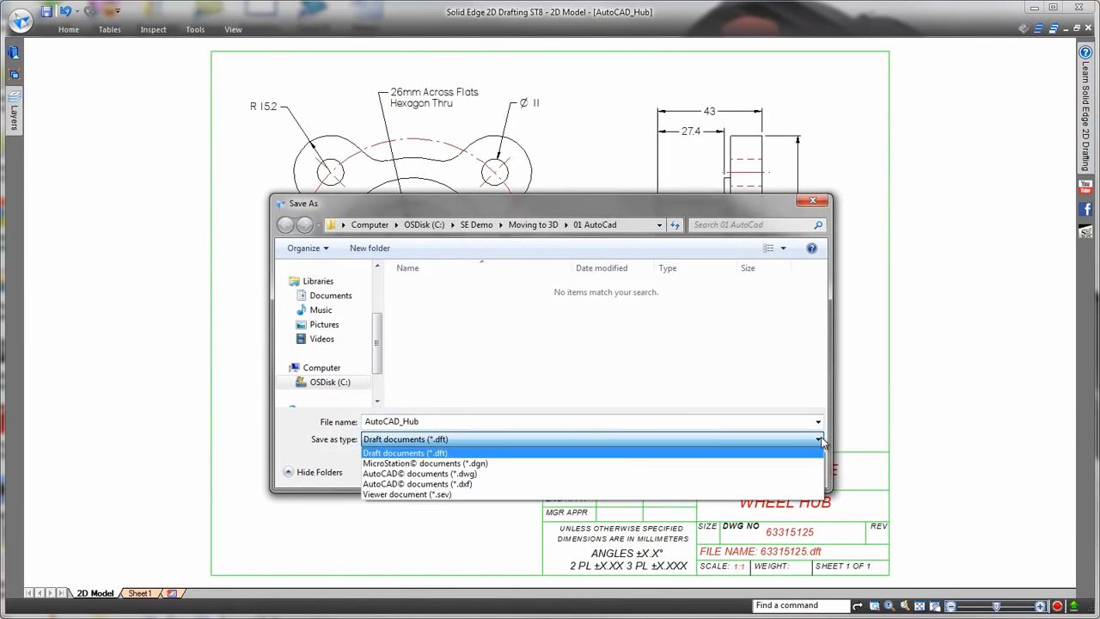
pyautogui.click(419, 473)
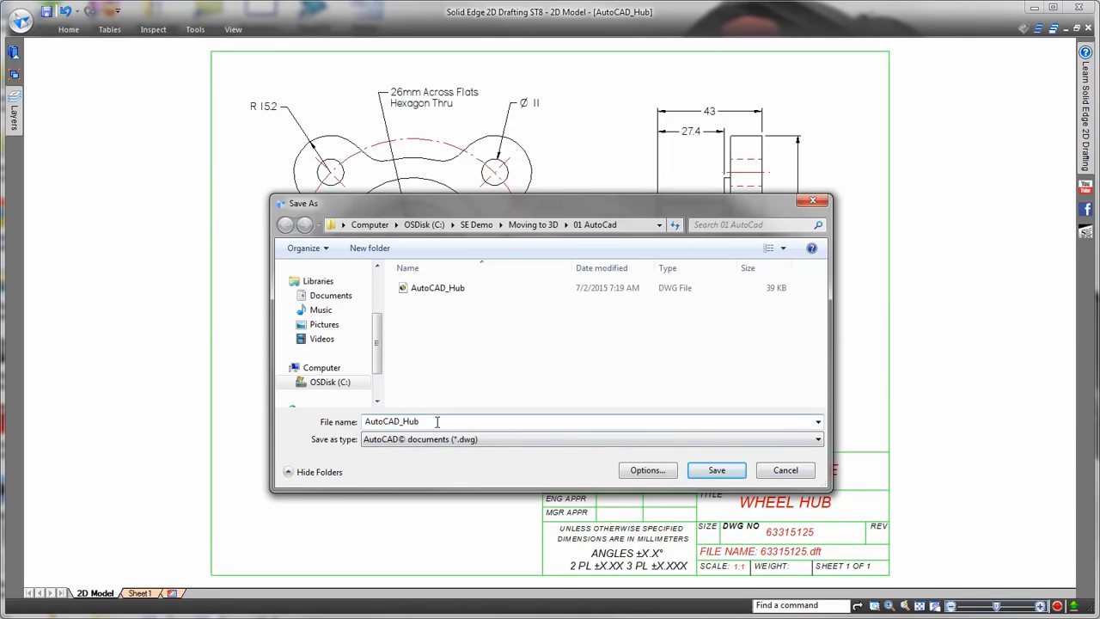